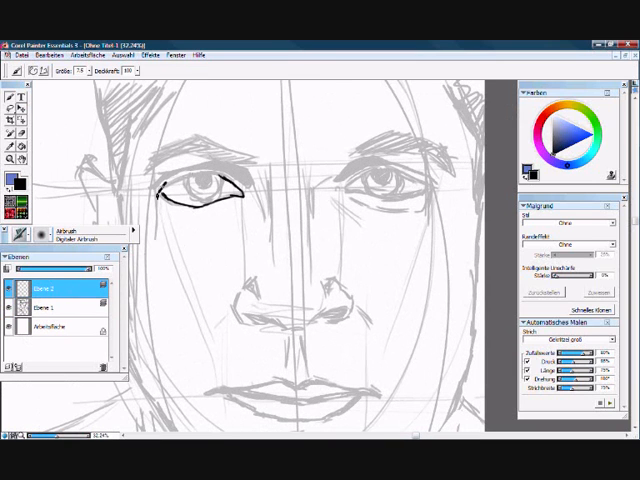
# - Trace the eye outline in black ink over the pencil sketch
pyautogui.moveTo(190, 185); pyautogui.dragTo(210, 200)
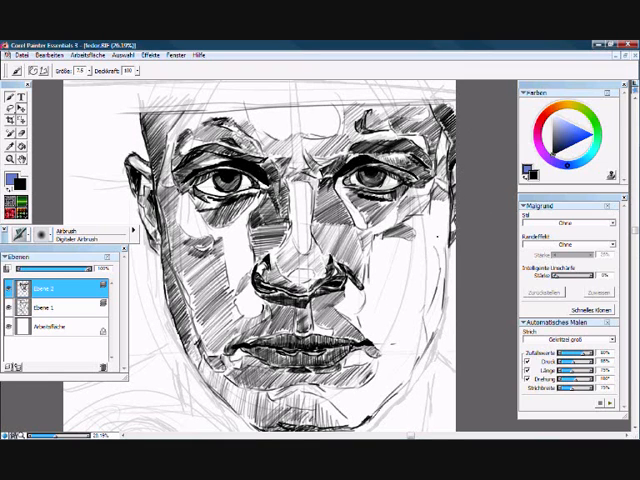
# - Hatch black ink shading strokes down across the face
pyautogui.moveTo(445, 210); pyautogui.dragTo(420, 360)
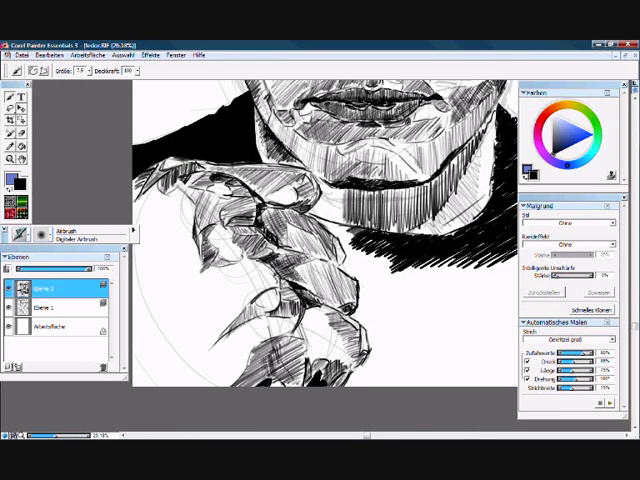
# - Hatch the fingers of the hand below the chin in black ink
pyautogui.moveTo(240, 290); pyautogui.dragTo(320, 350)
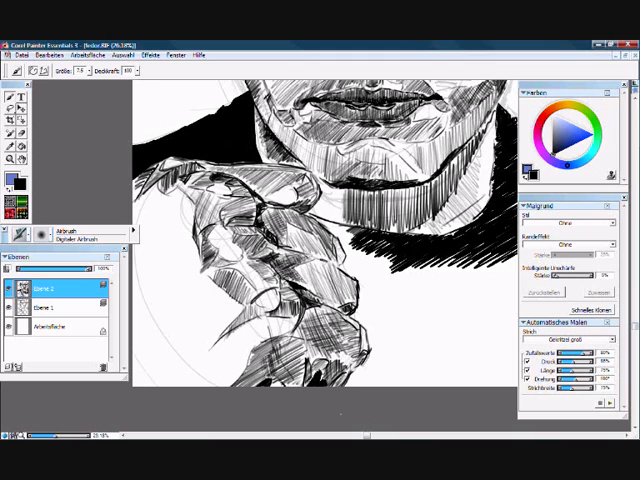